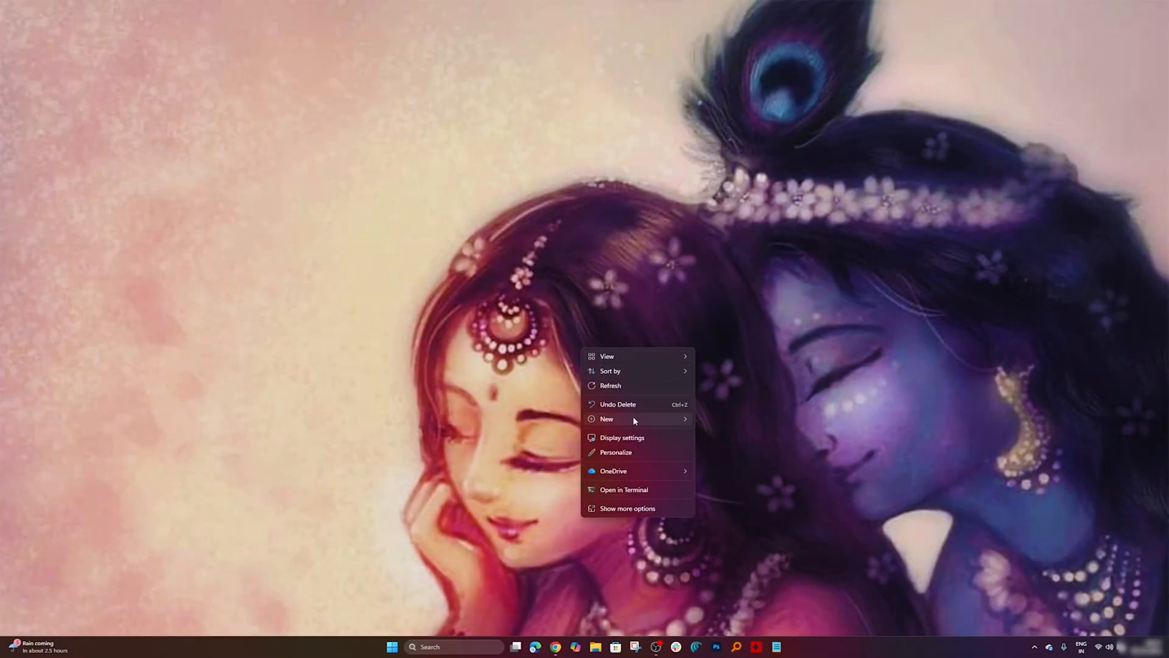
Create a new folder on the desktop and shift it slightly to the right
{"action": "left_click", "coordinate": [607, 419]}
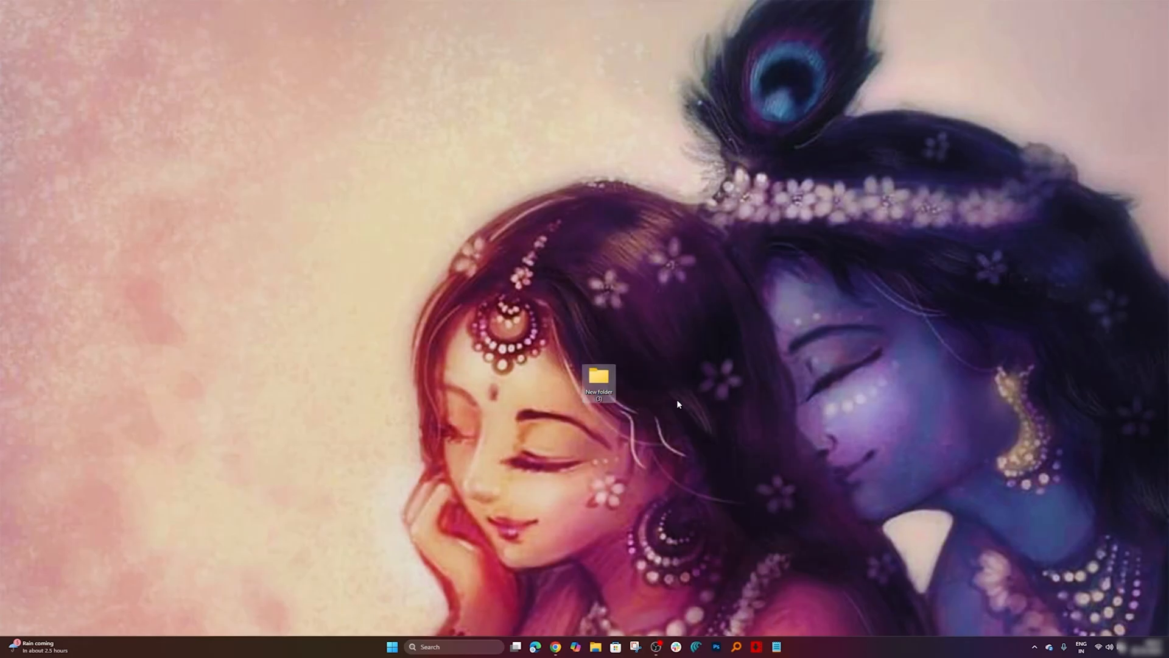
{"action": "left_click_drag", "start_coordinate": [599, 381], "coordinate": [769, 523]}
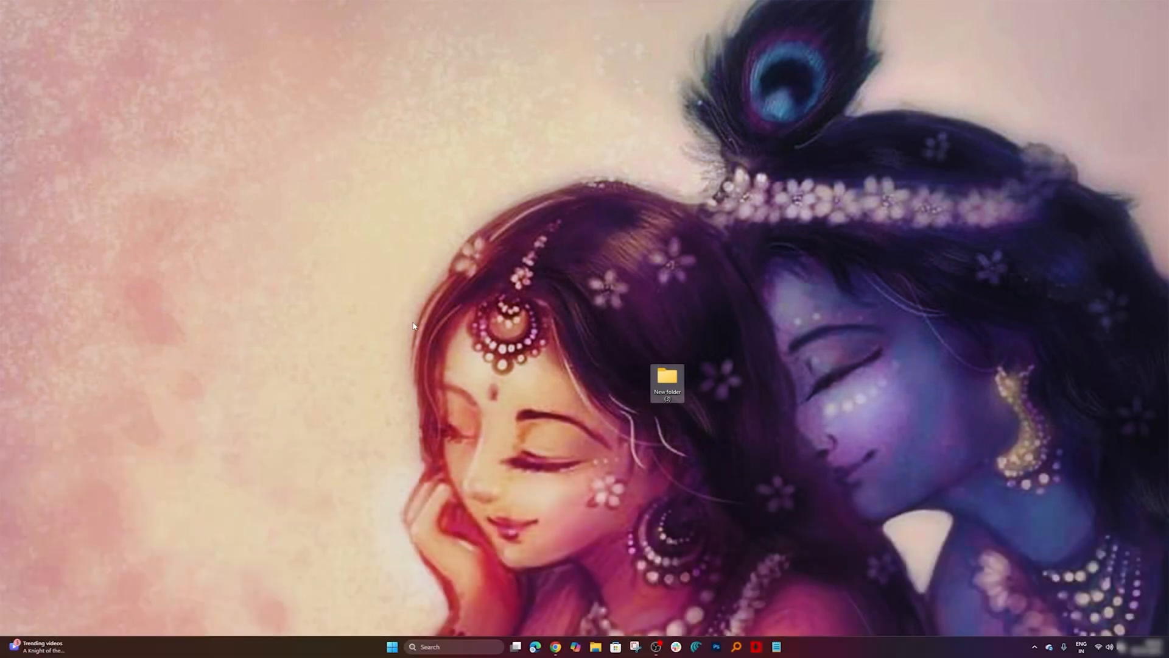
Move the new folder up to the top centre of the desktop
{"action": "left_click_drag", "start_coordinate": [667, 381], "coordinate": [563, 149]}
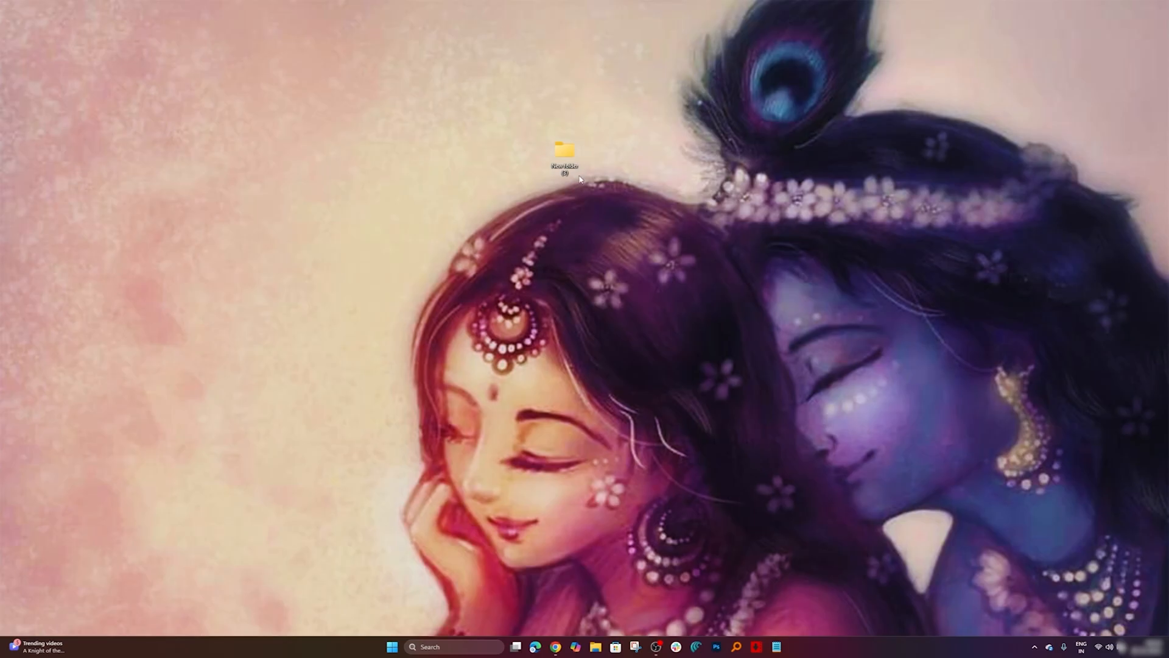
{"action": "mouse_move", "coordinate": [850, 650]}
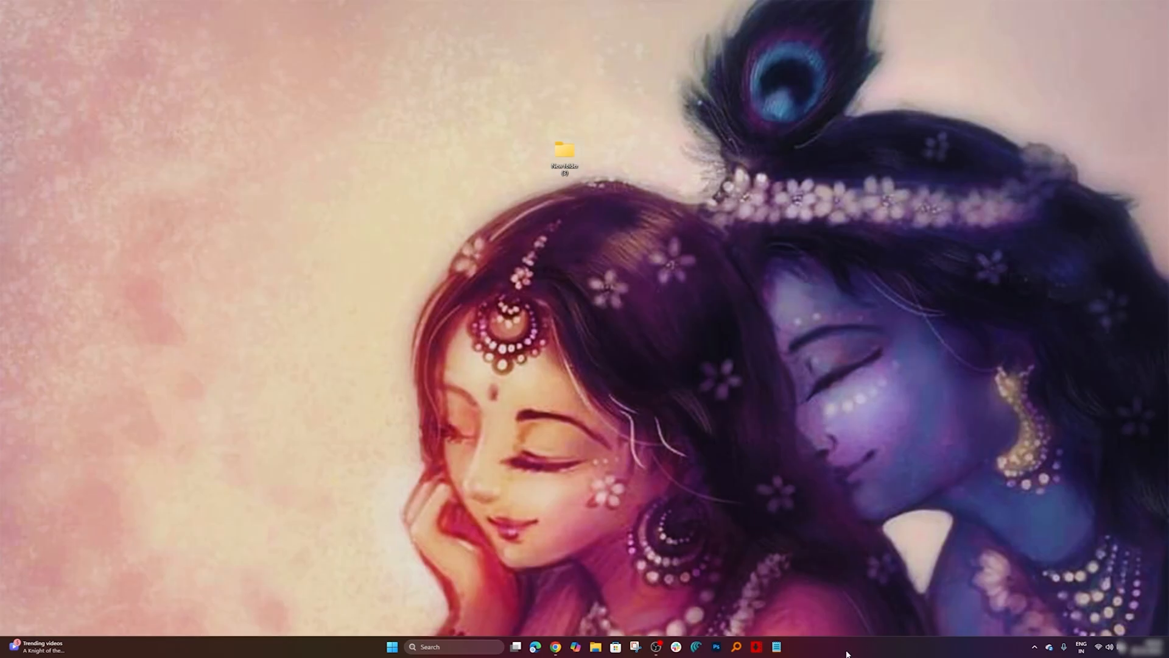
{"action": "mouse_move", "coordinate": [812, 640]}
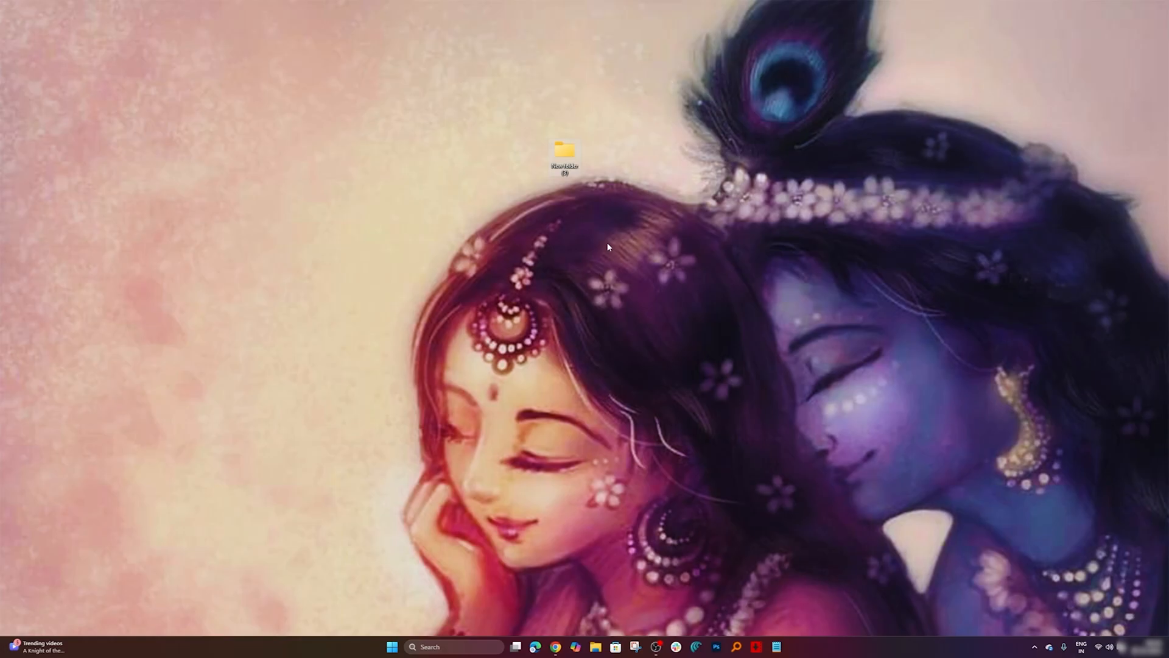
{"action": "mouse_move", "coordinate": [577, 579]}
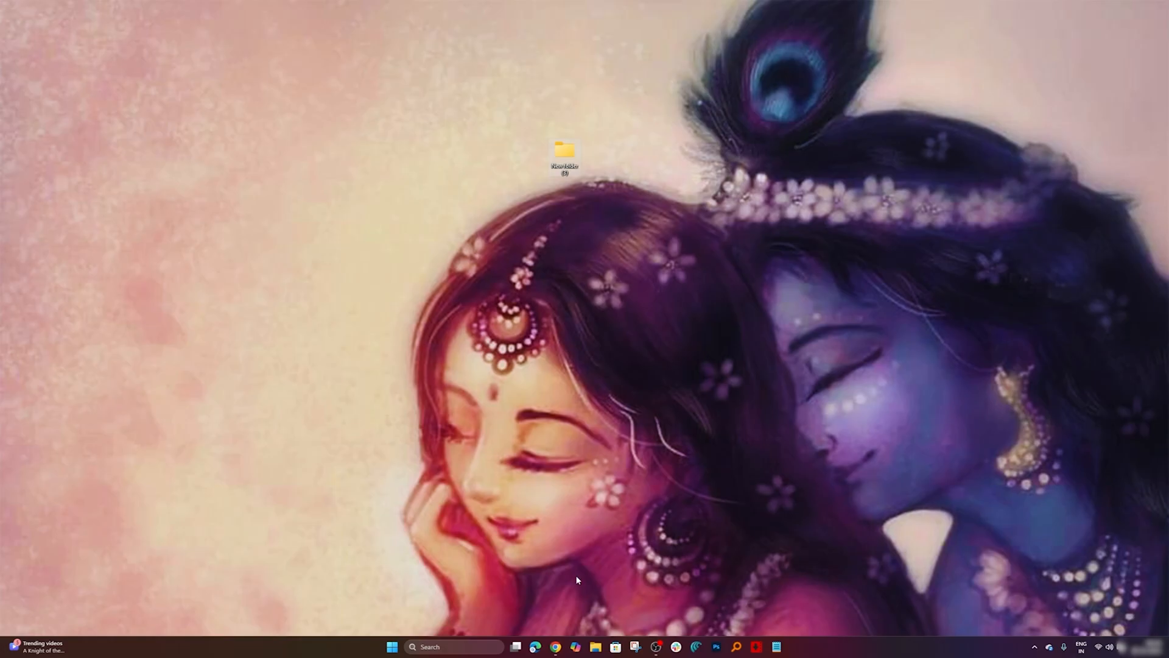
{"action": "mouse_move", "coordinate": [538, 175]}
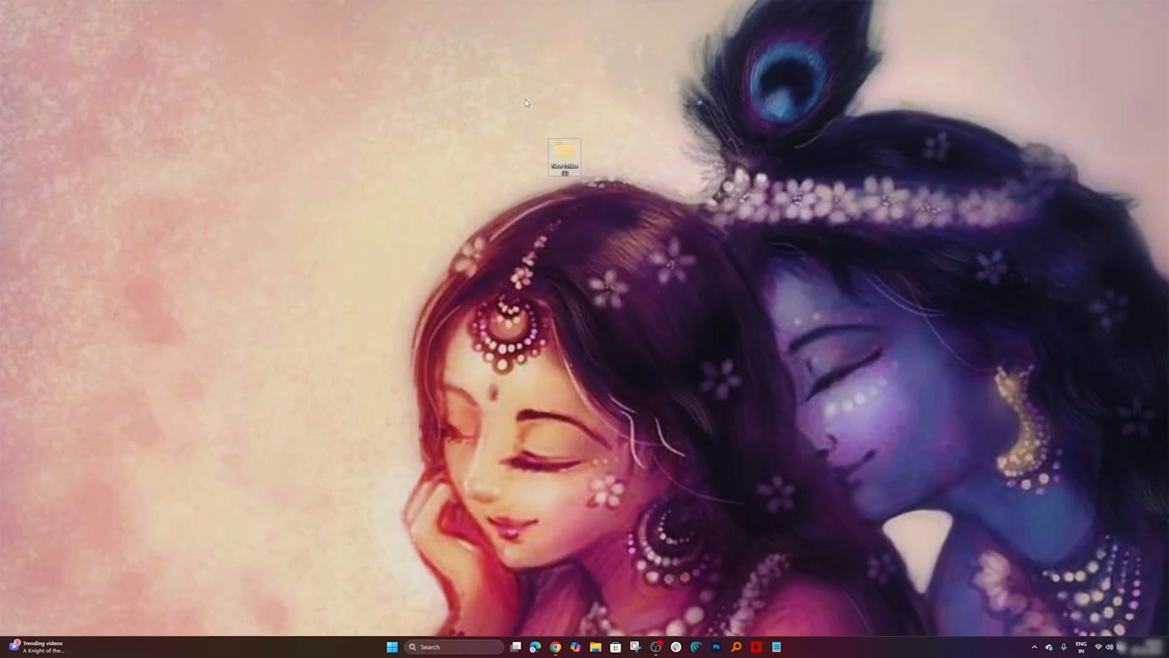
{"action": "mouse_move", "coordinate": [599, 646]}
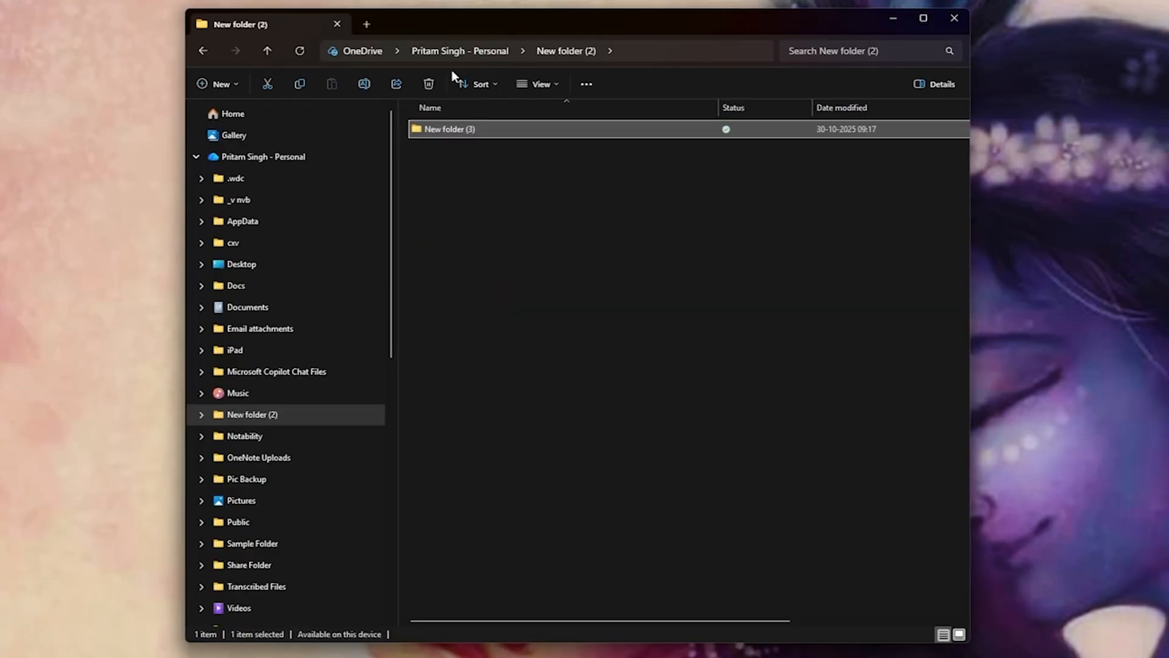
{"action": "mouse_move", "coordinate": [369, 51]}
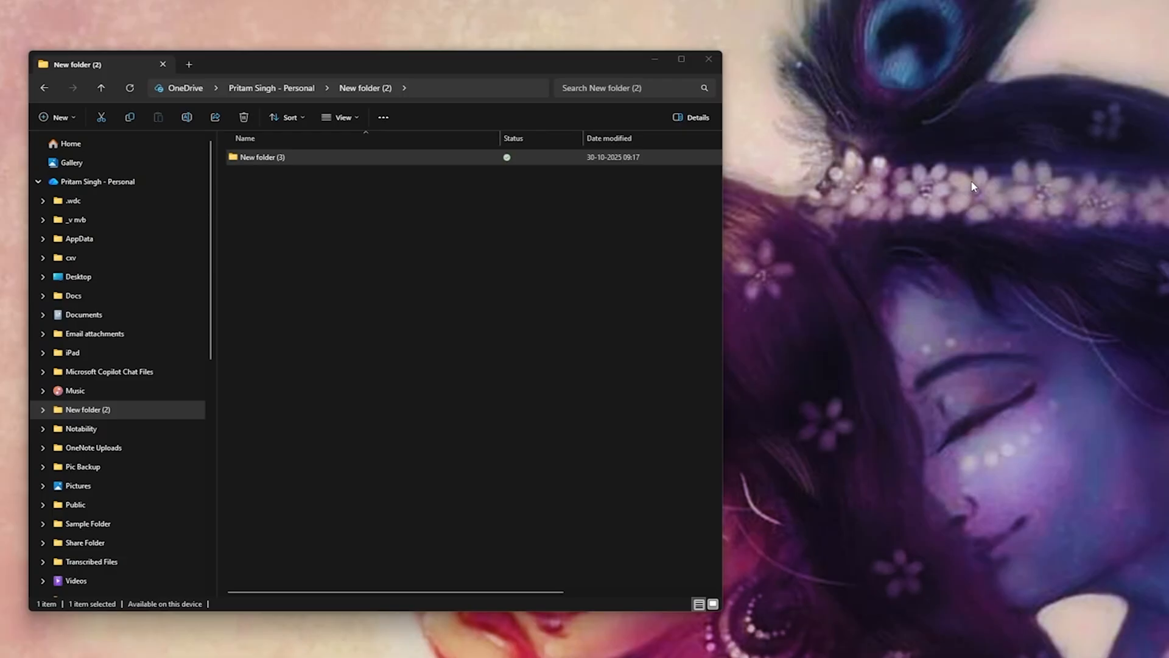
{"action": "right_click", "coordinate": [447, 321]}
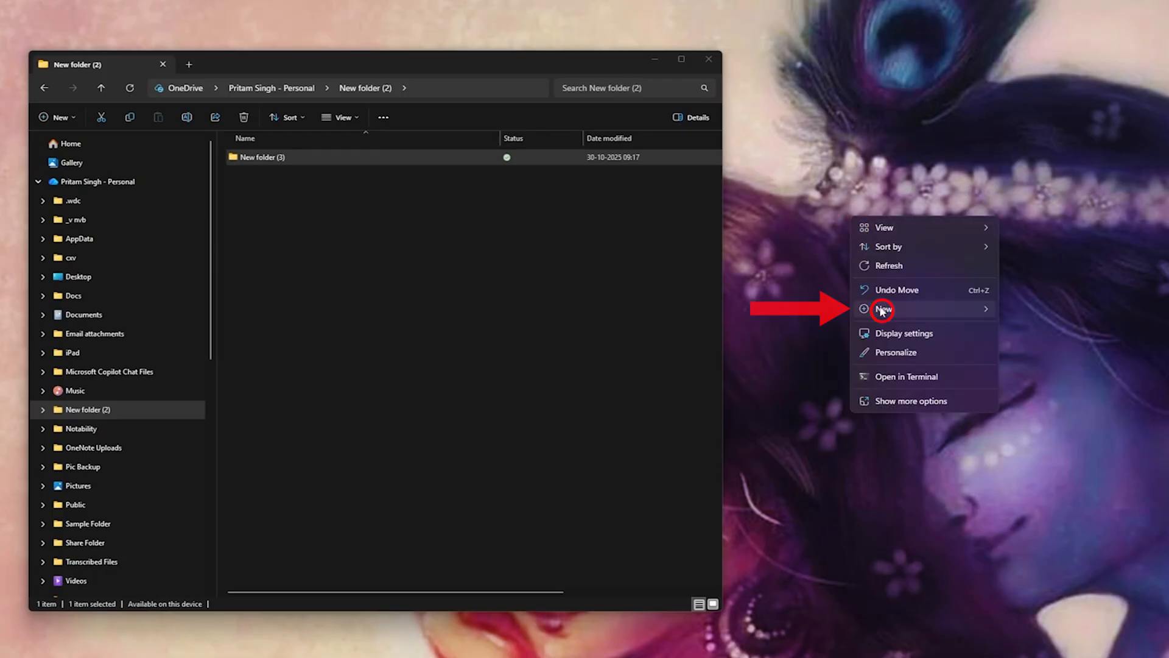
{"action": "left_click", "coordinate": [884, 309]}
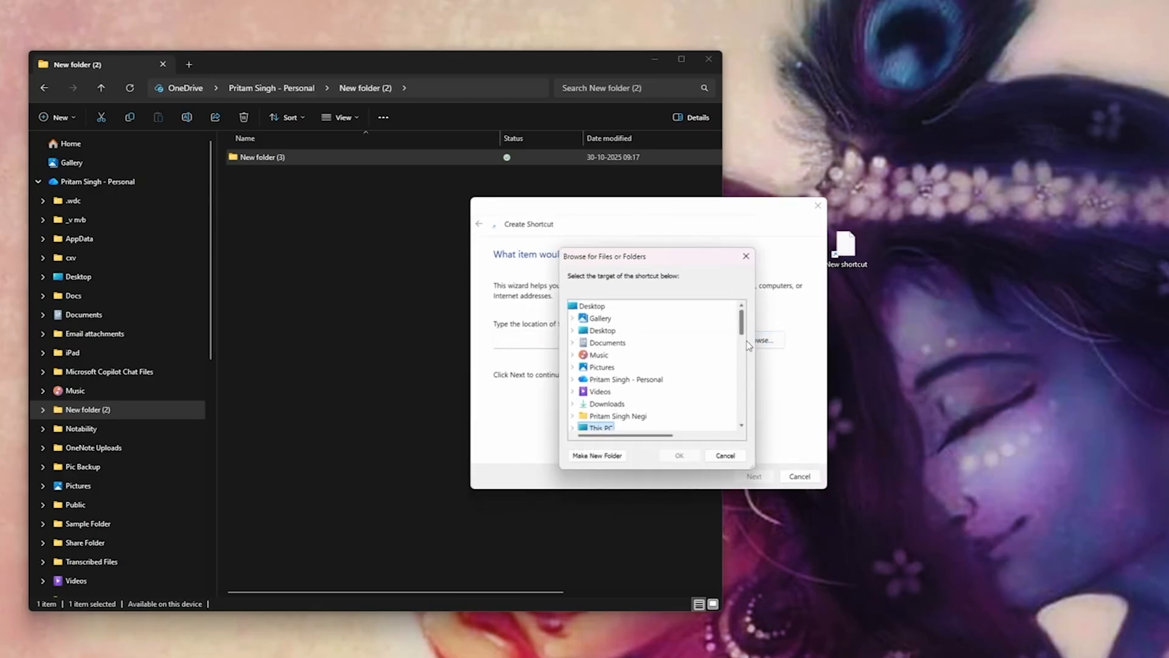
{"action": "left_click", "coordinate": [746, 256]}
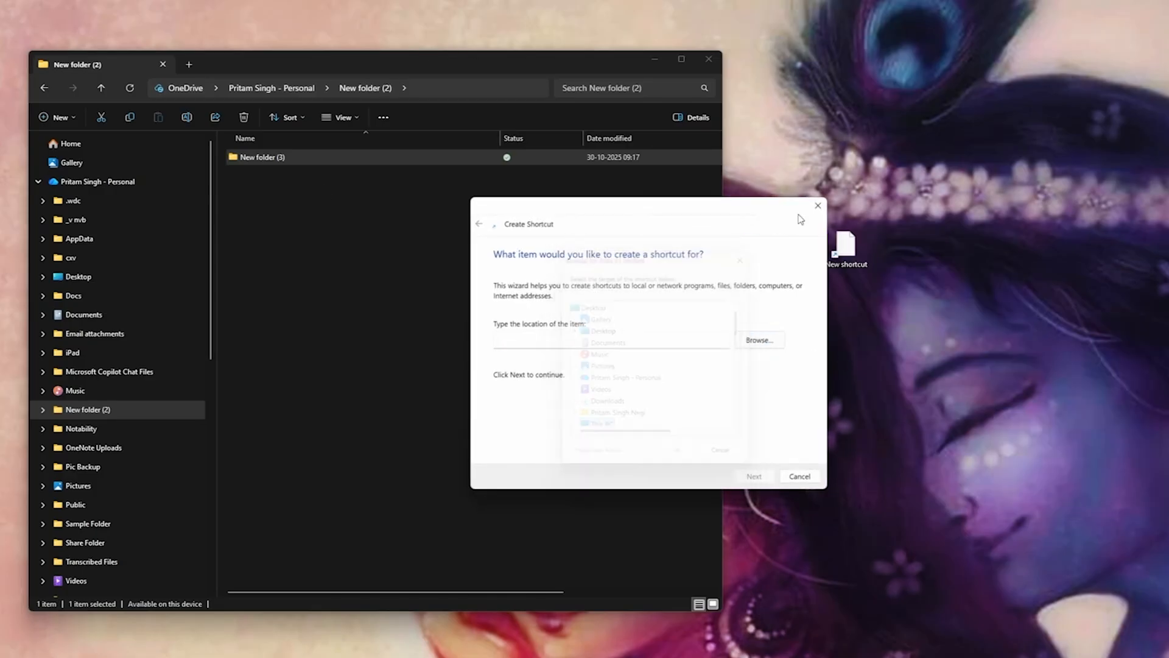
{"action": "left_click", "coordinate": [799, 476]}
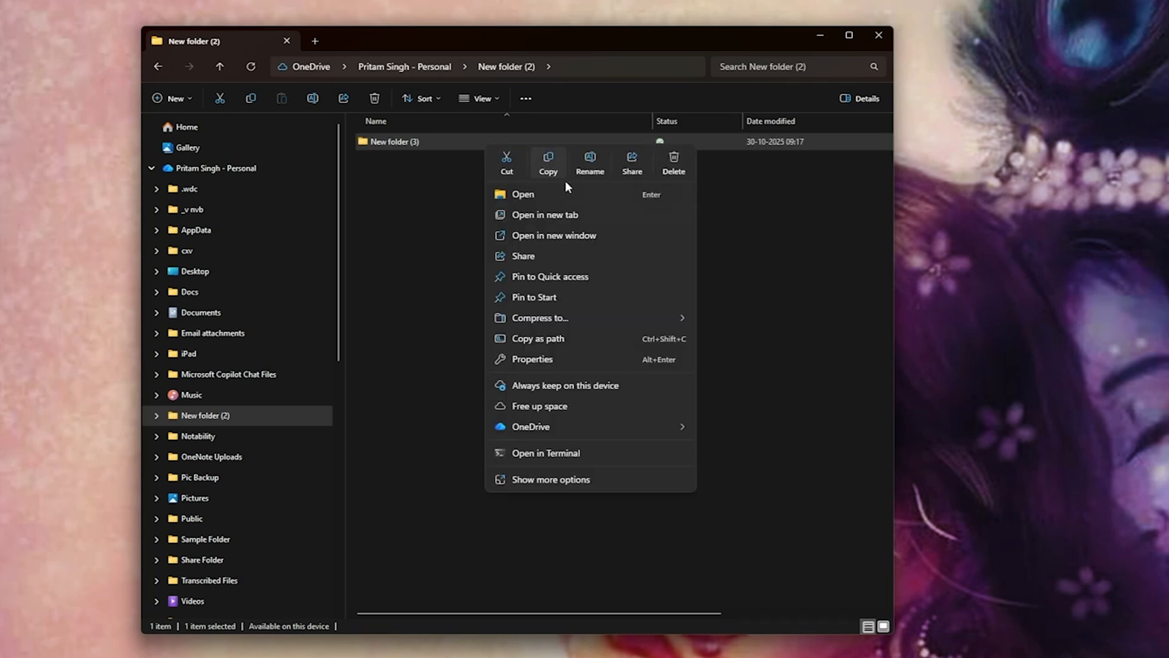
{"action": "mouse_move", "coordinate": [627, 280]}
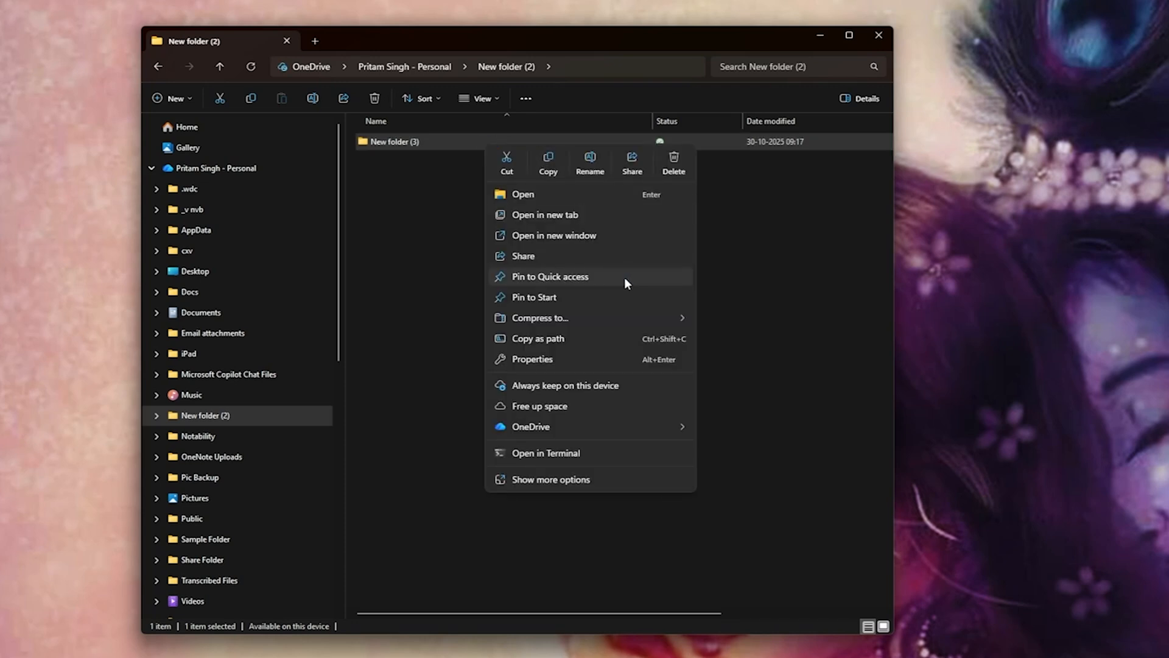
{"action": "mouse_move", "coordinate": [630, 292]}
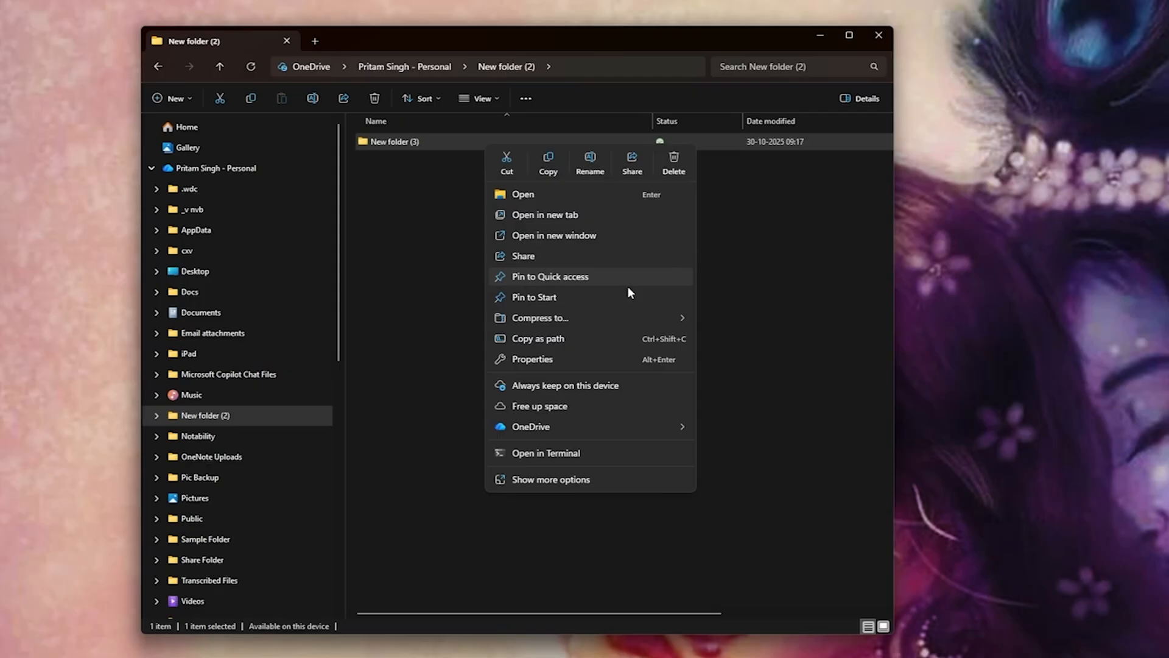
{"action": "mouse_move", "coordinate": [531, 426]}
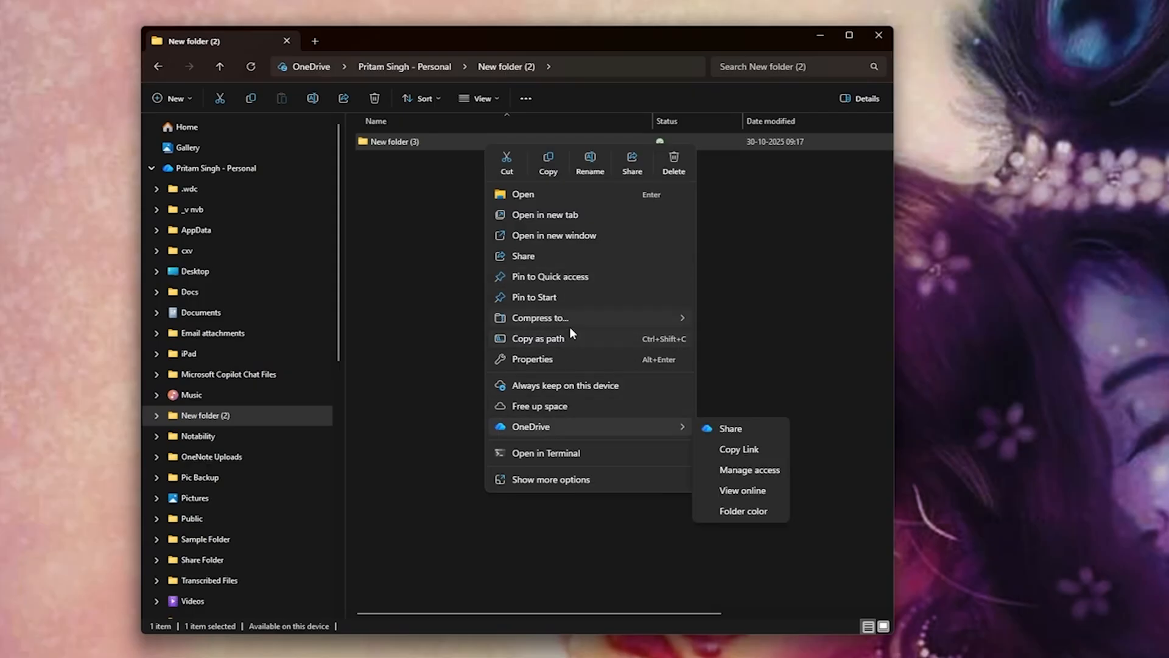
{"action": "mouse_move", "coordinate": [623, 356]}
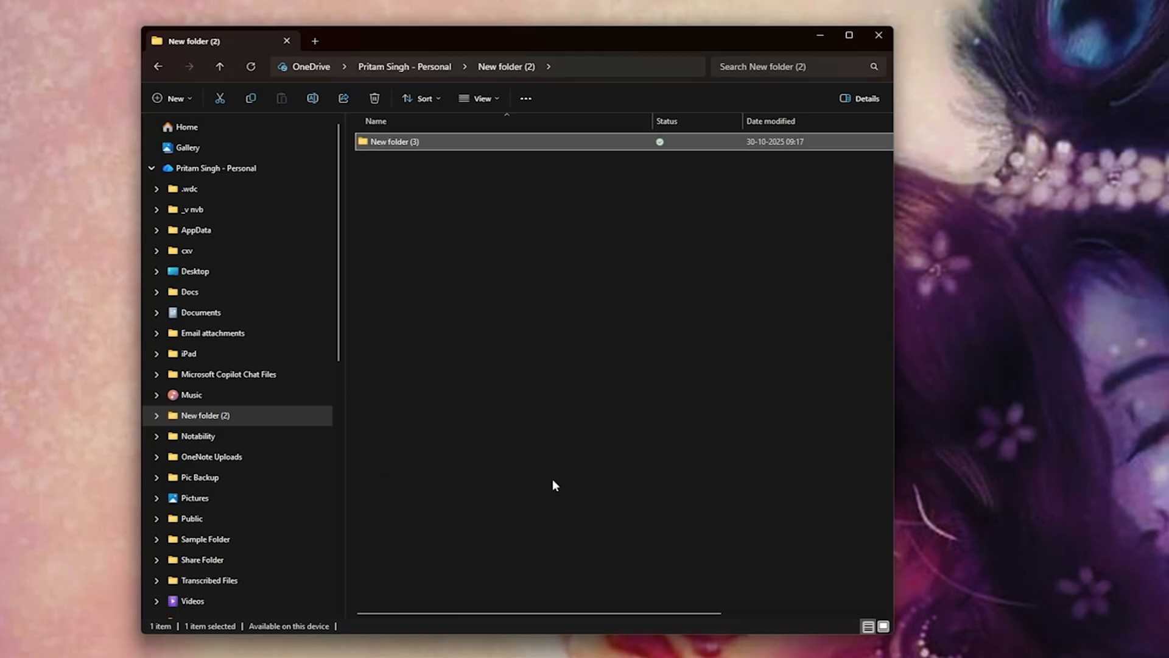
Create a shortcut to New folder (3) inside New folder (2) via Show more options
{"action": "right_click", "coordinate": [394, 119]}
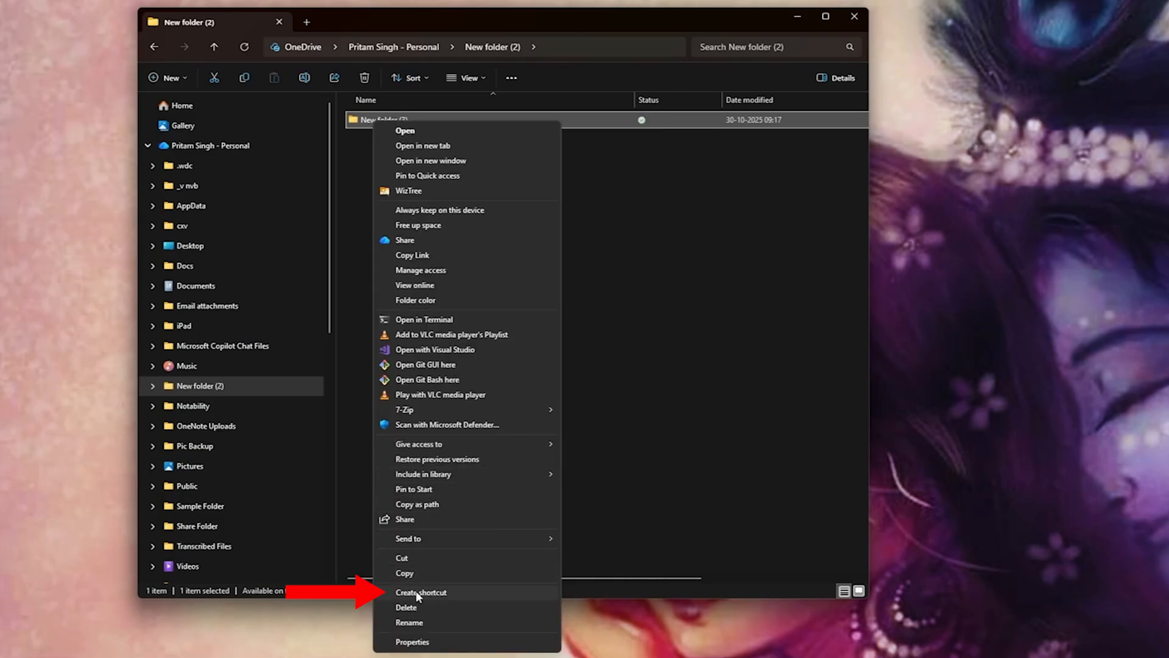
{"action": "left_click", "coordinate": [421, 592]}
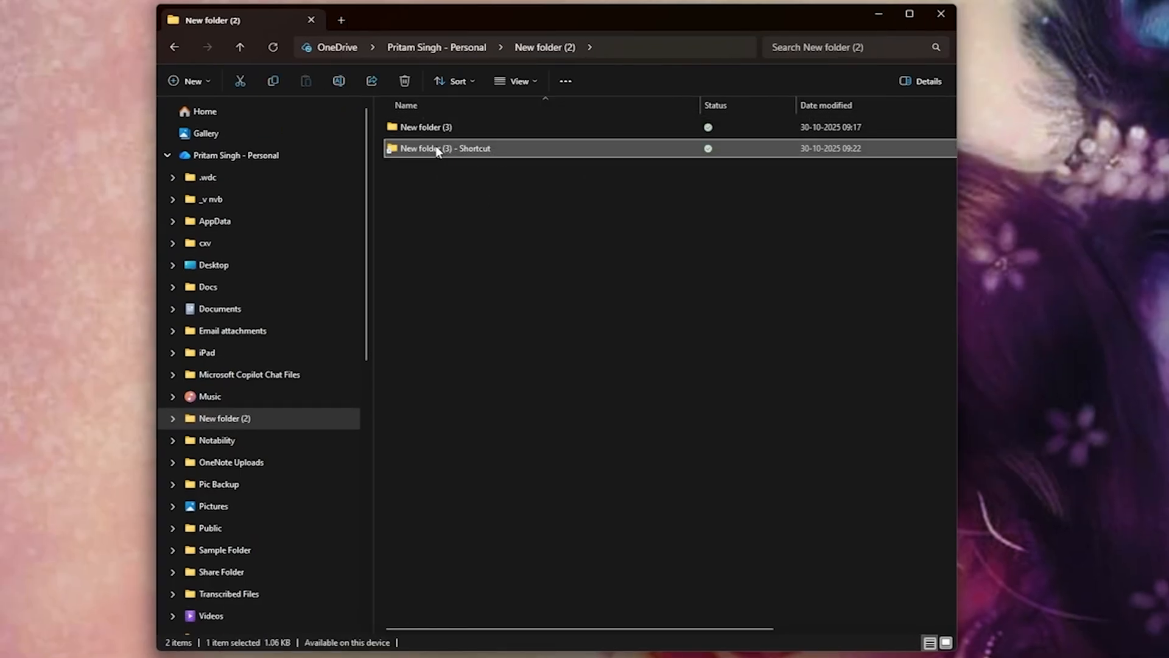
Open the new shortcut's Properties to set its target to explorer.exe plus the folder path
{"action": "right_click", "coordinate": [439, 149]}
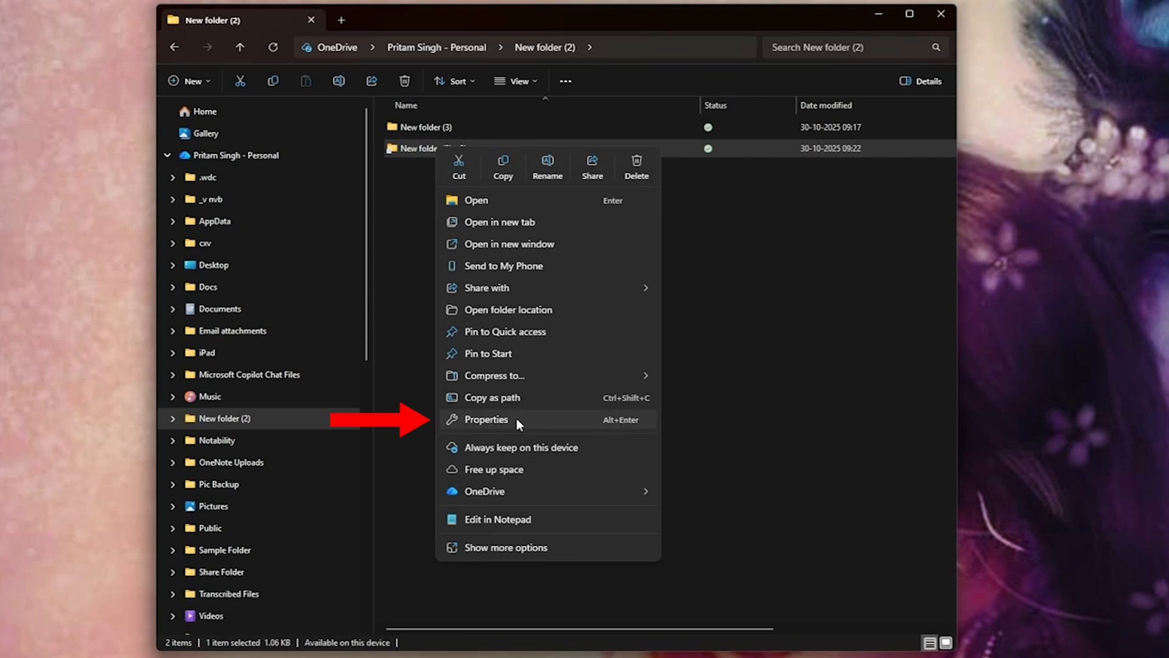
{"action": "left_click", "coordinate": [485, 419]}
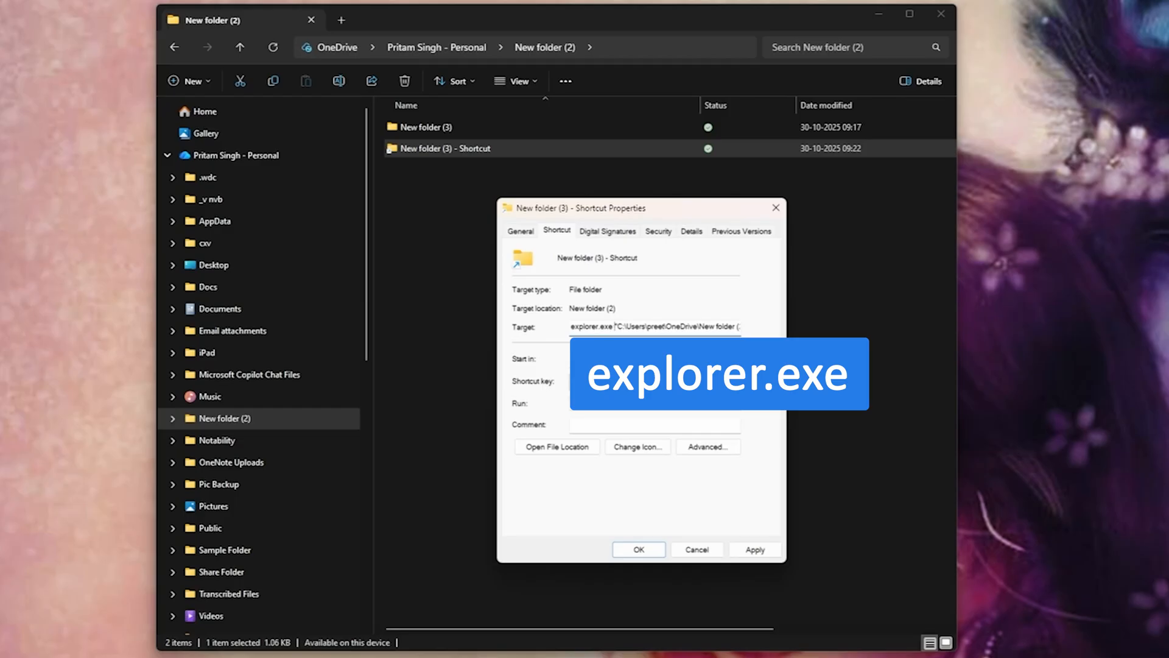
{"action": "mouse_move", "coordinate": [470, 578]}
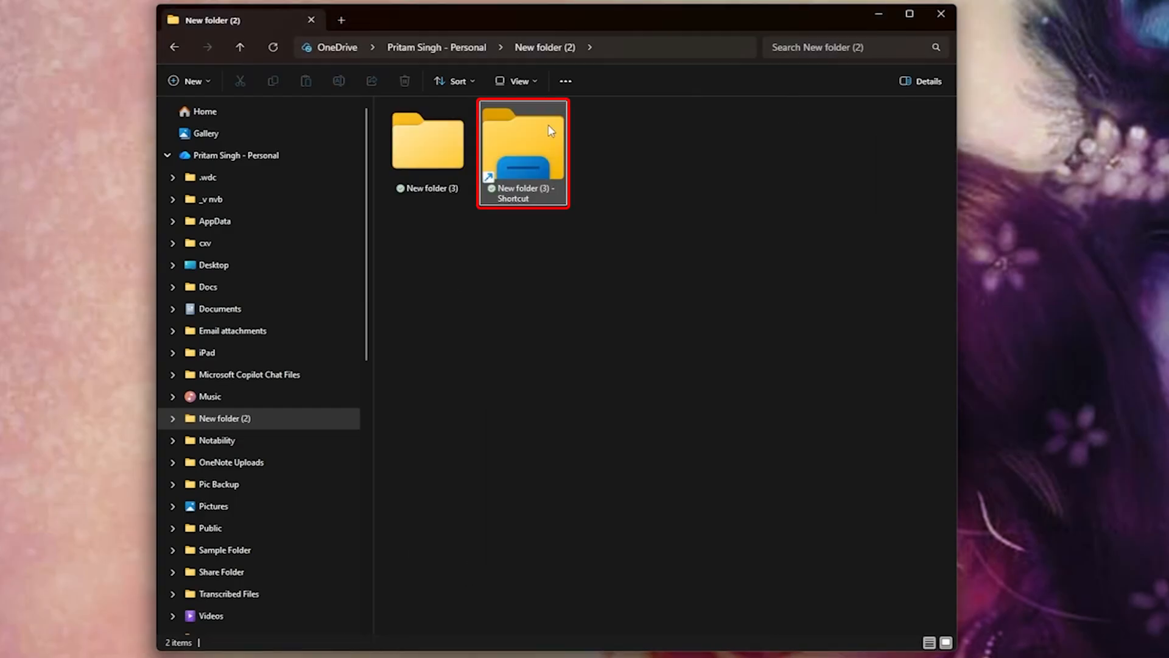
{"action": "mouse_move", "coordinate": [571, 187]}
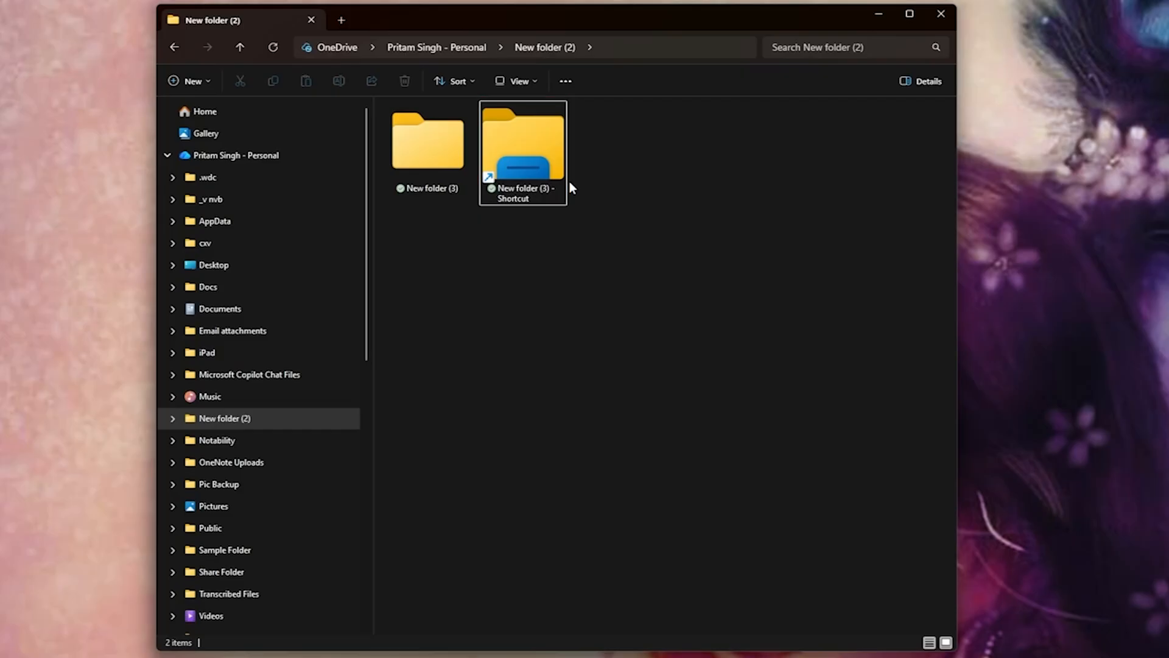
{"action": "mouse_move", "coordinate": [310, 286]}
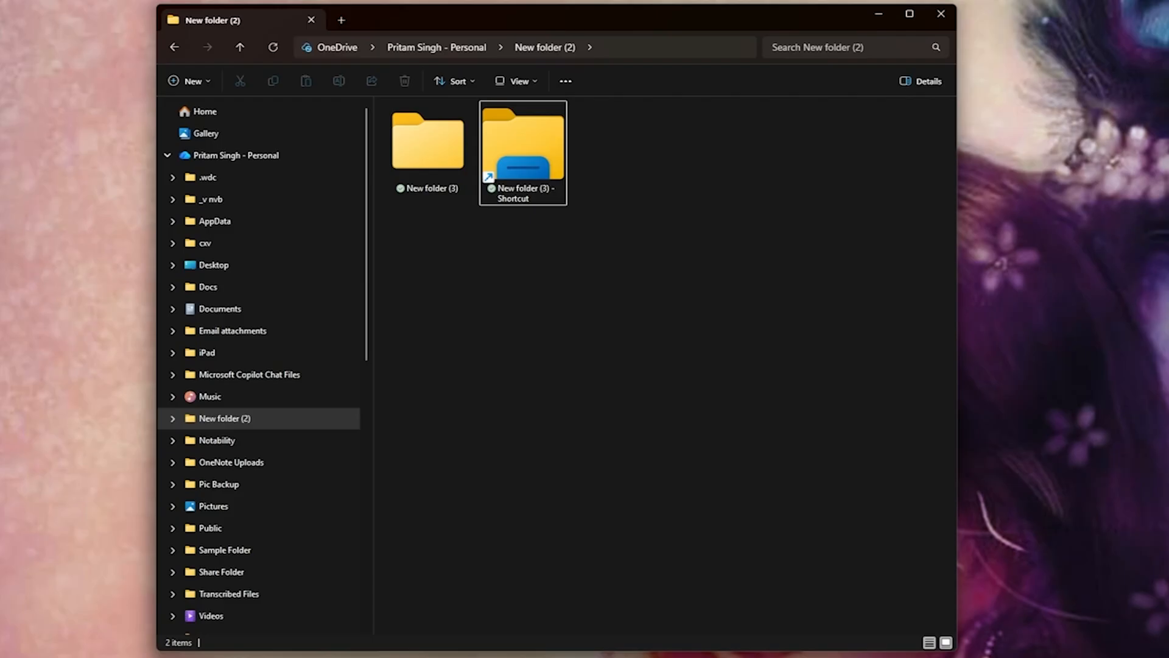
{"action": "mouse_move", "coordinate": [79, 251]}
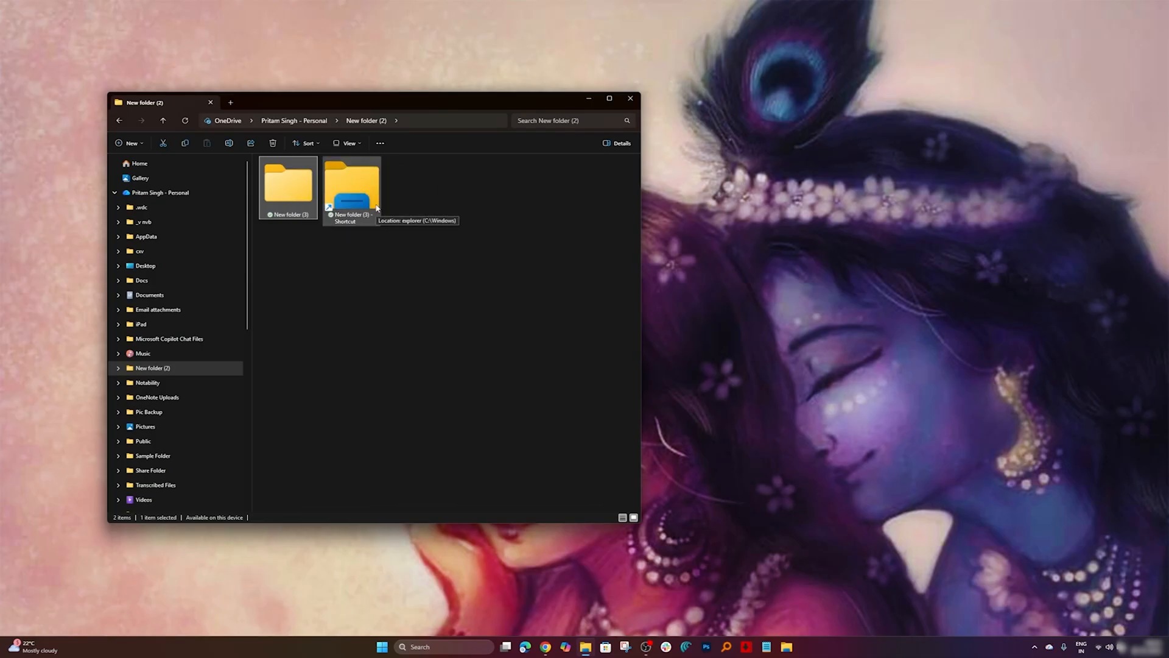
{"action": "left_click", "coordinate": [365, 296]}
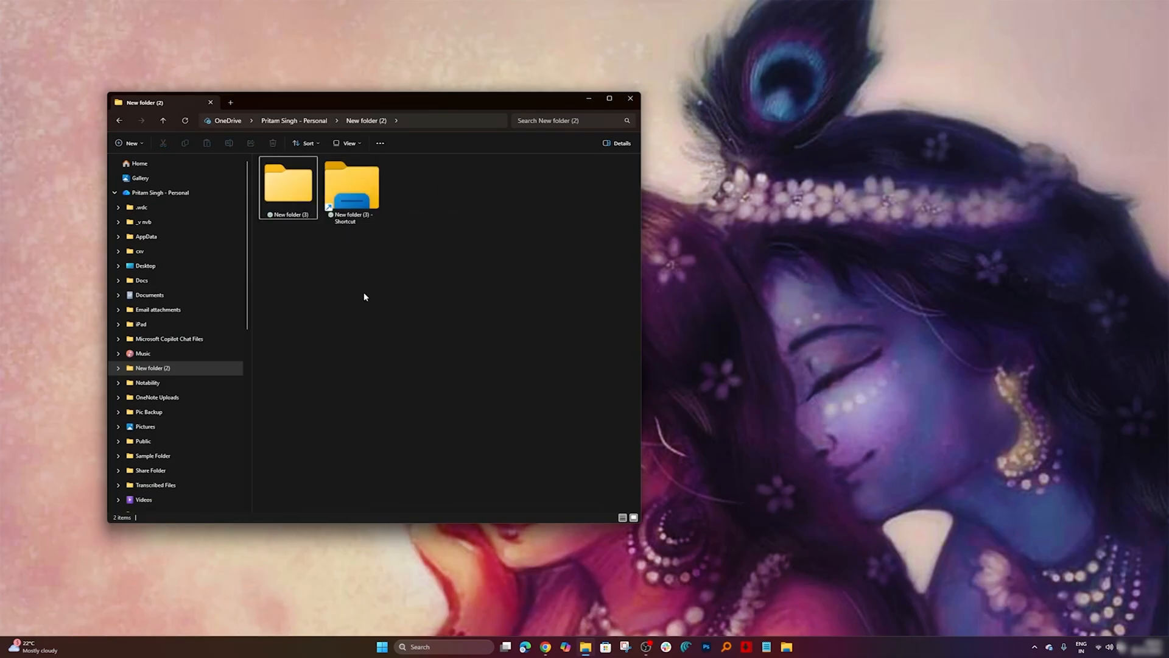
{"action": "left_click", "coordinate": [288, 185]}
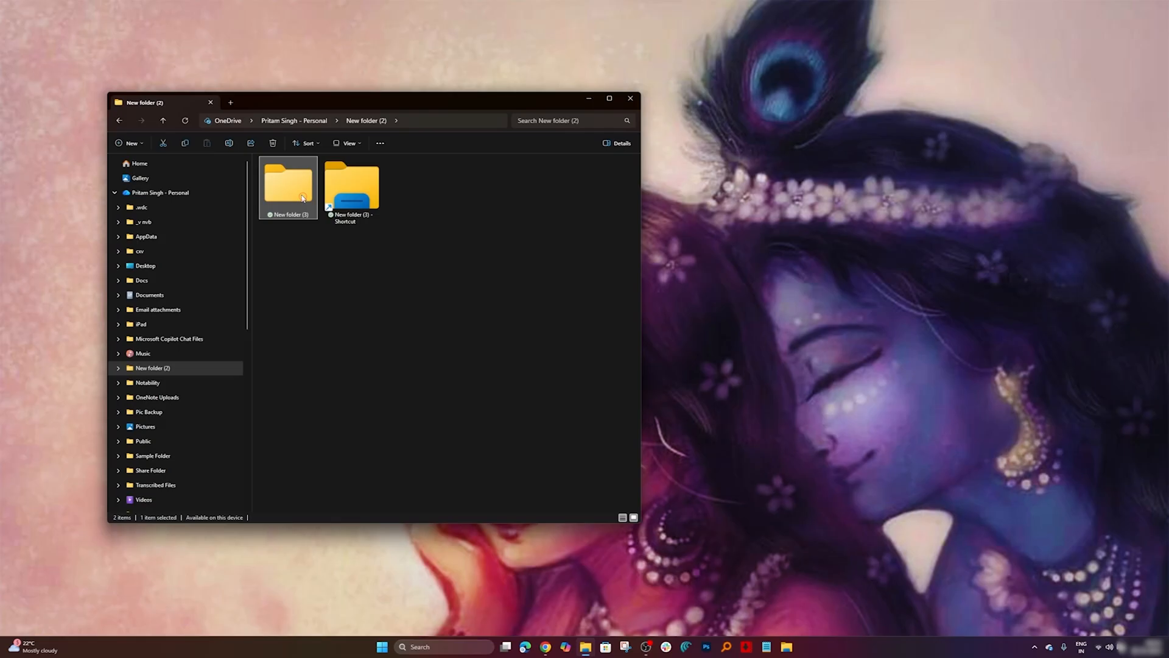
{"action": "right_click", "coordinate": [300, 195]}
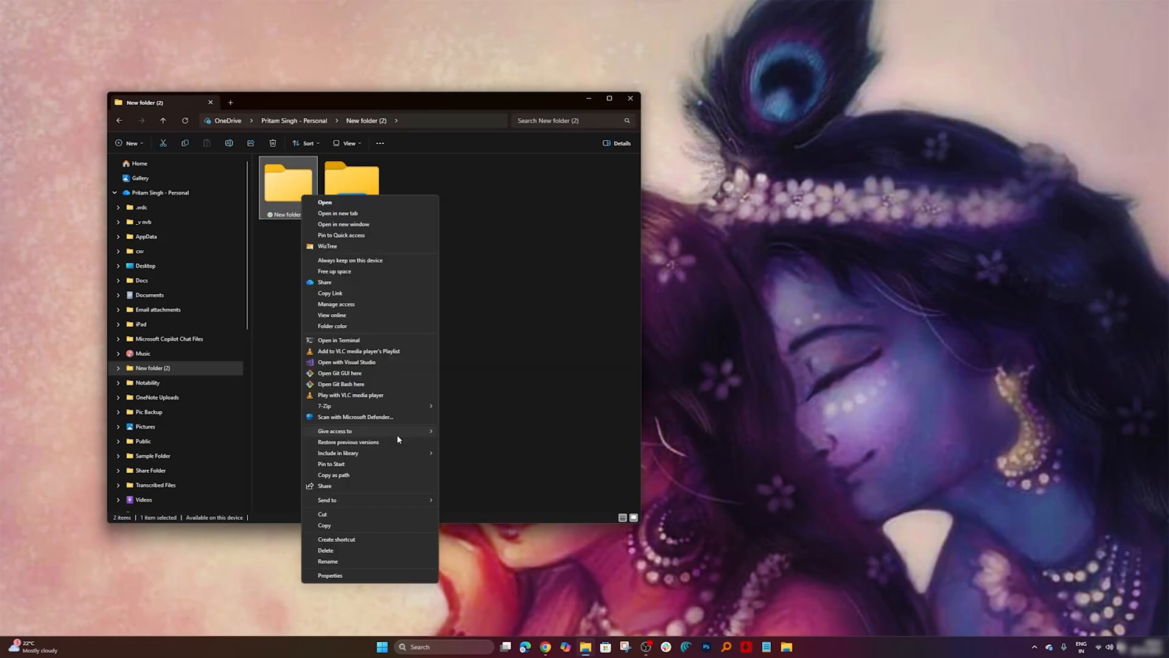
{"action": "mouse_move", "coordinate": [370, 427]}
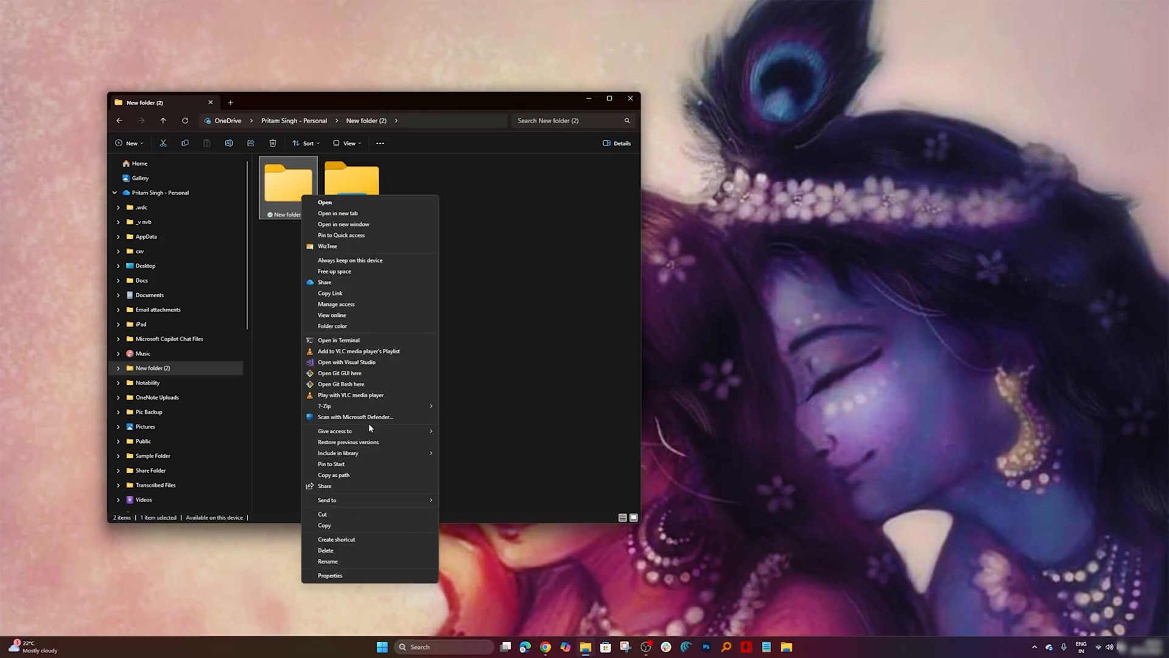
{"action": "mouse_move", "coordinate": [351, 541]}
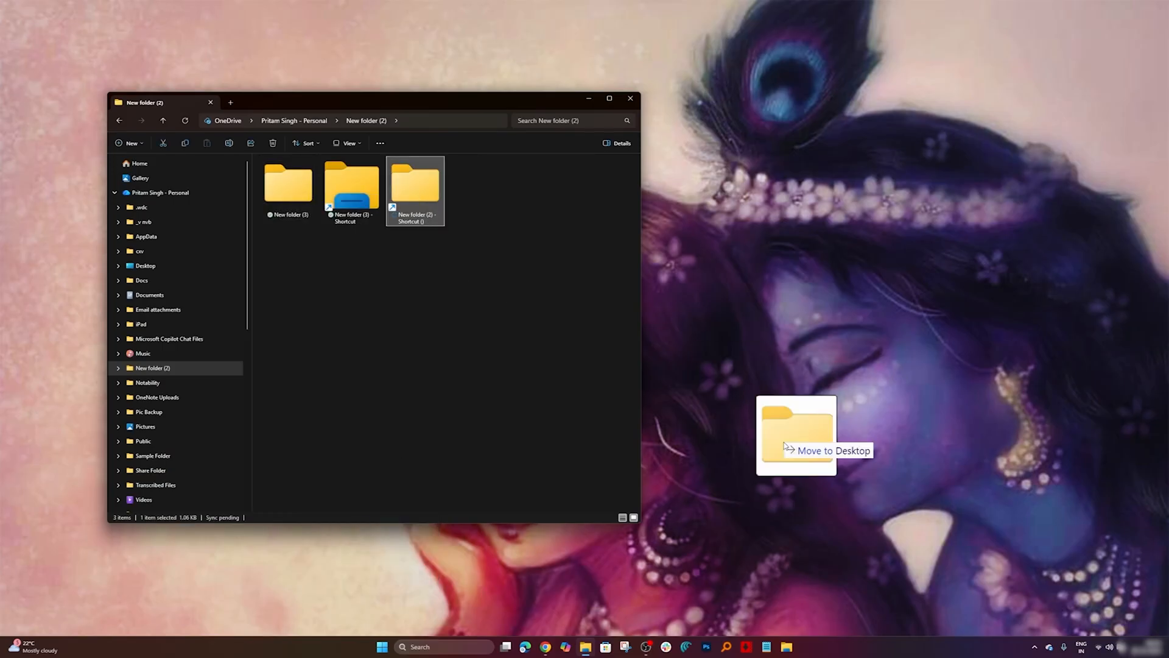
{"action": "left_click_drag", "start_coordinate": [795, 433], "coordinate": [477, 235]}
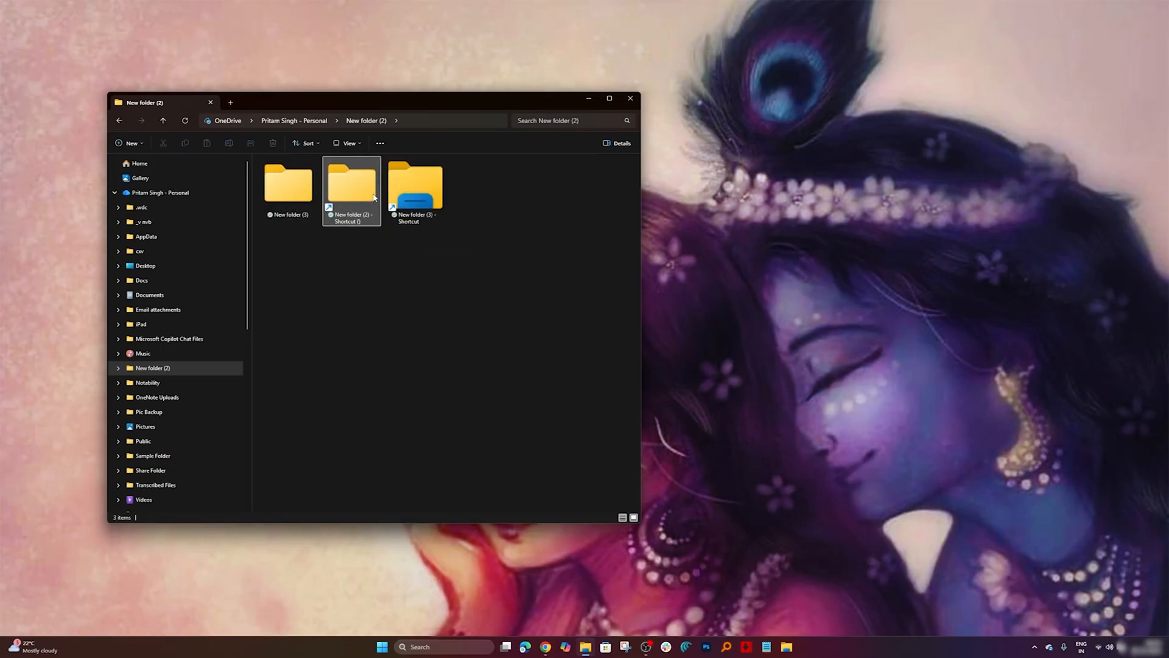
{"action": "right_click", "coordinate": [351, 183]}
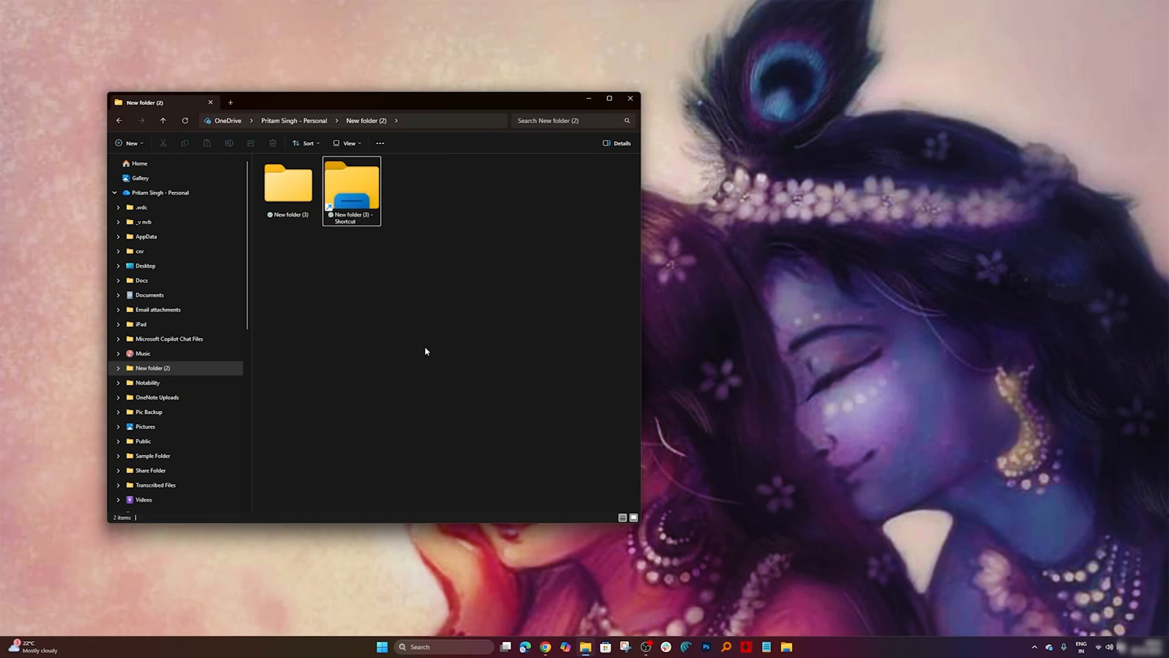
{"action": "mouse_move", "coordinate": [404, 236]}
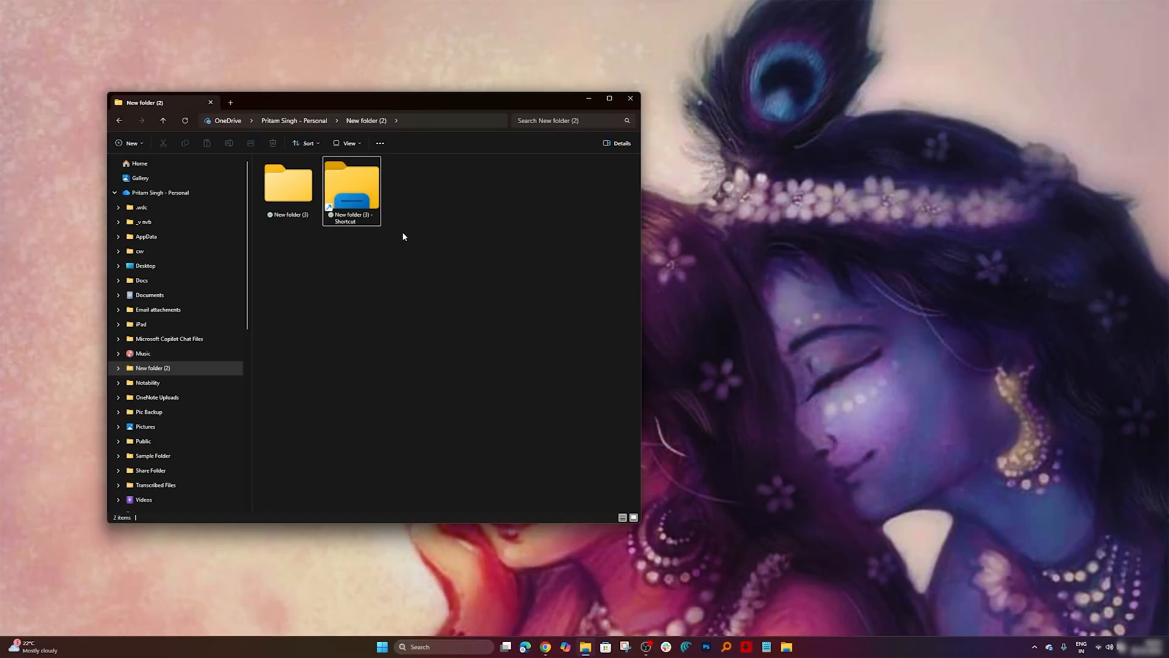
{"action": "mouse_move", "coordinate": [647, 471]}
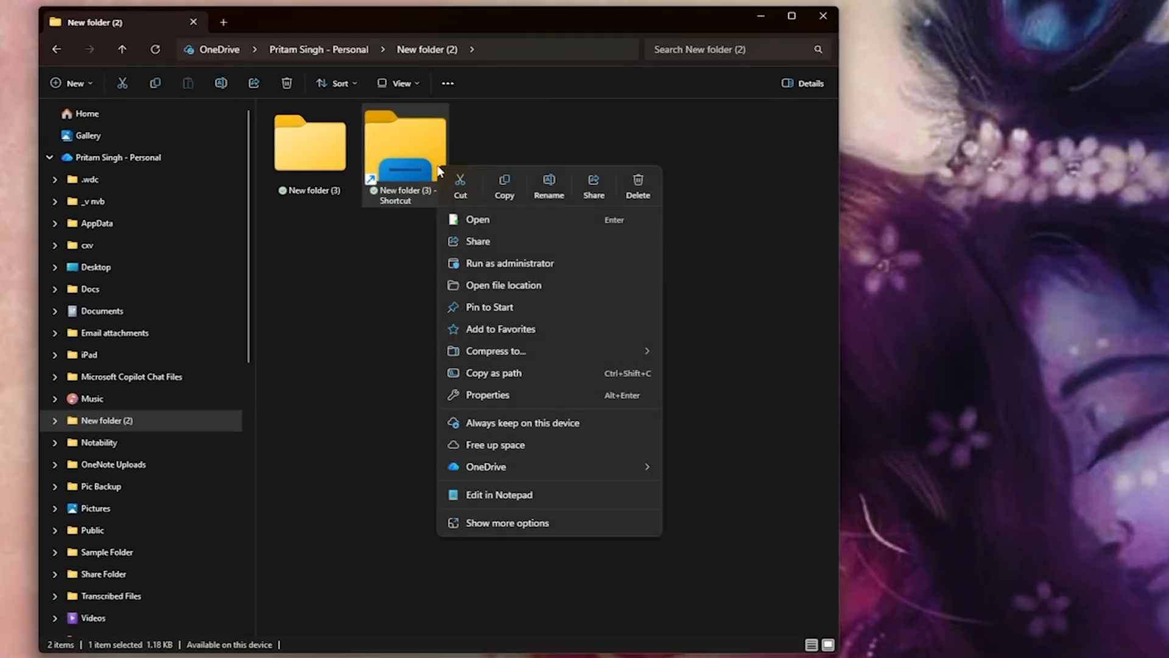
Reopen the Properties window of the New folder (3) explorer shortcut
{"action": "left_click", "coordinate": [275, 358]}
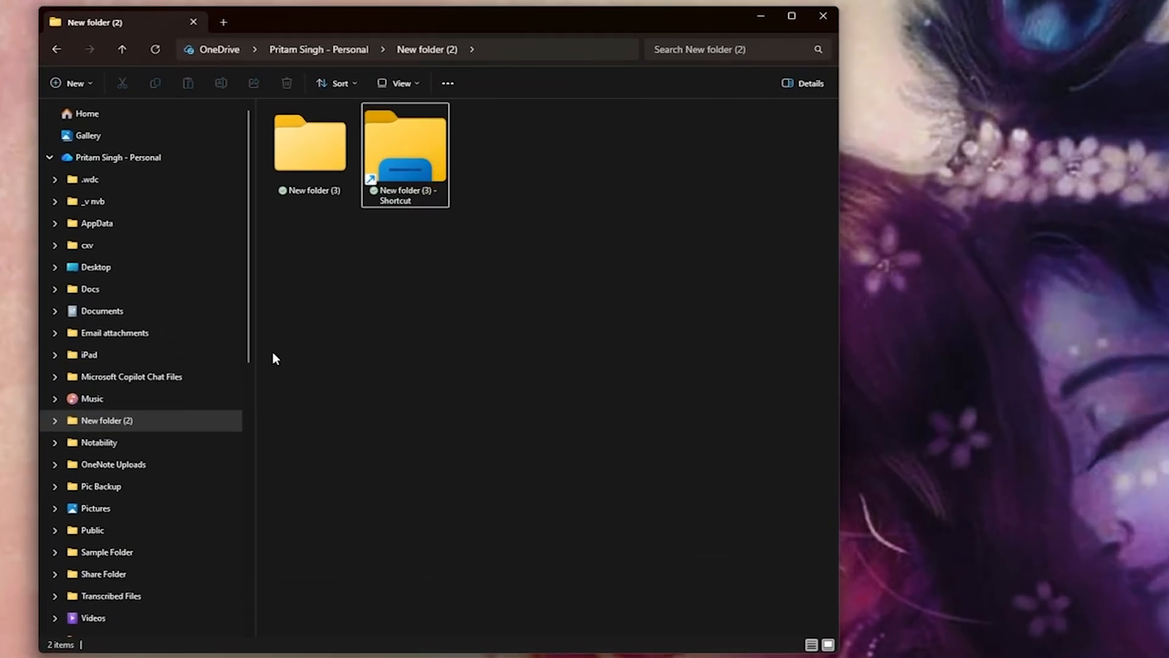
{"action": "right_click", "coordinate": [414, 140]}
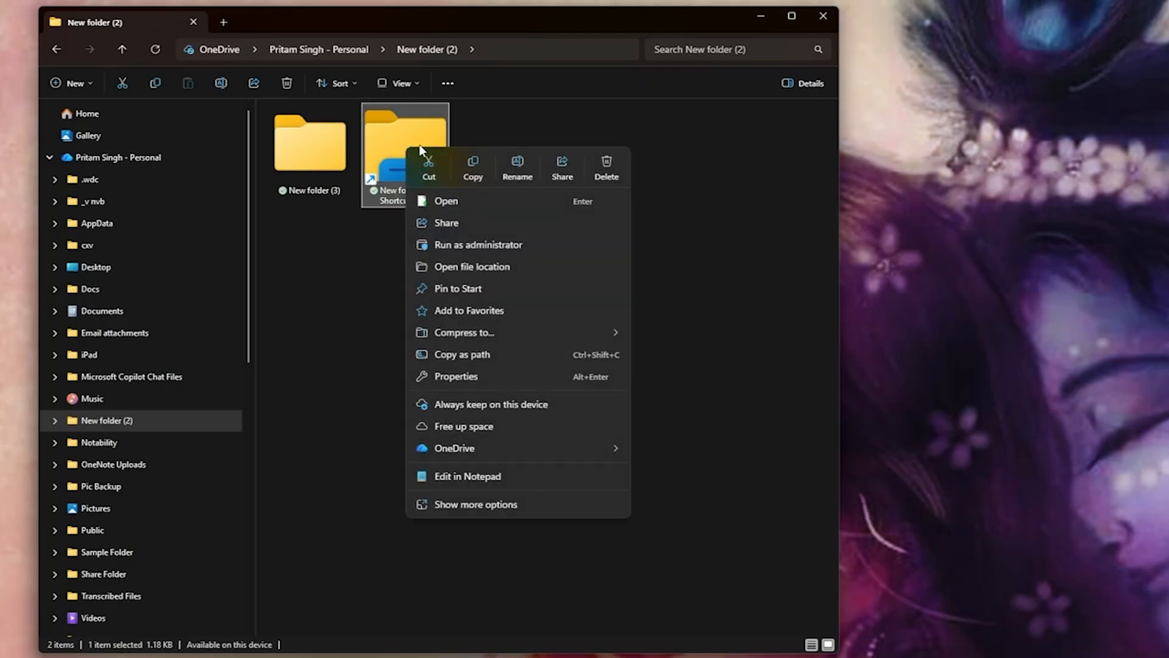
{"action": "mouse_move", "coordinate": [483, 377]}
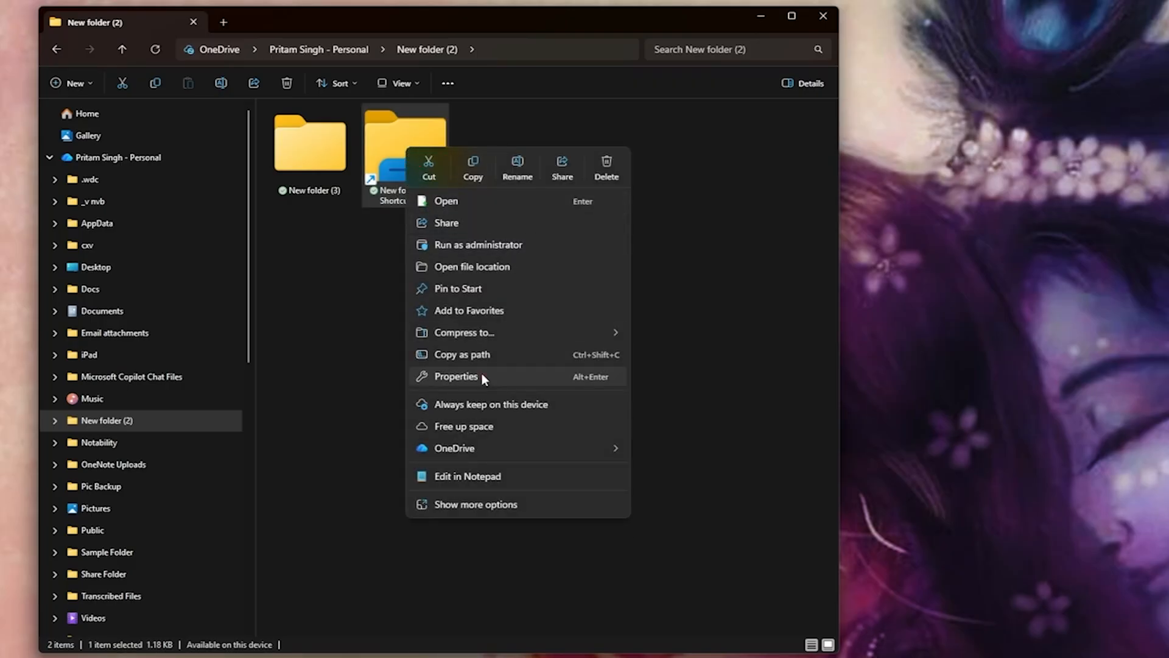
{"action": "left_click", "coordinate": [455, 377]}
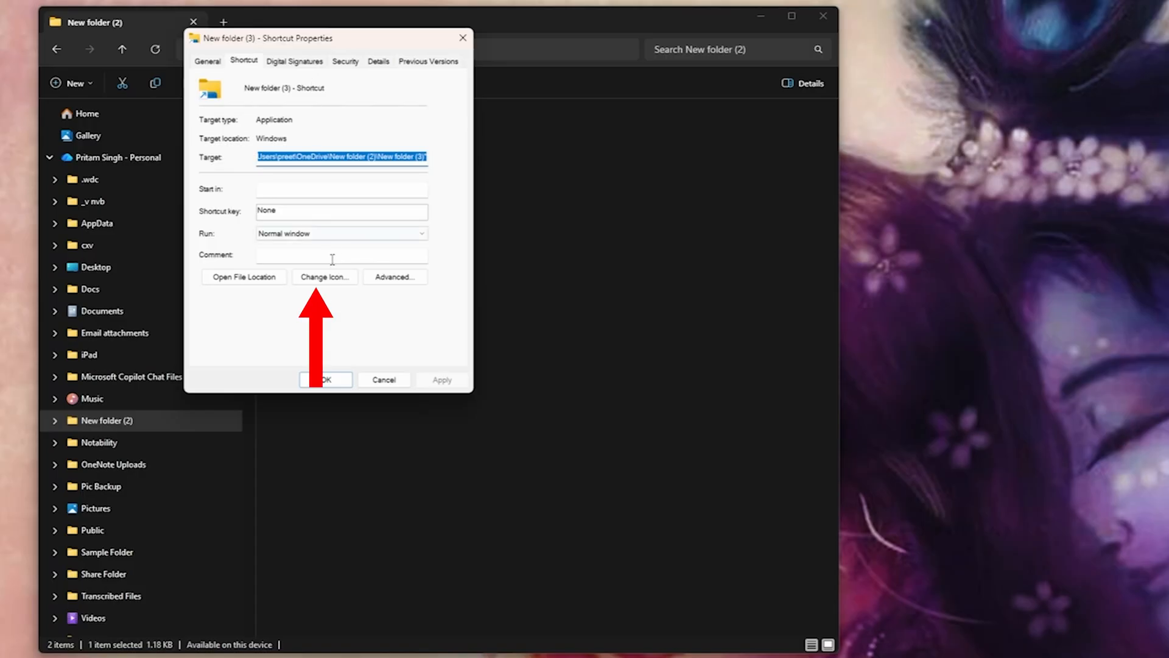
Replace the shortcut's File Explorer icon with the two-people icon from explorer.exe and apply it
{"action": "left_click", "coordinate": [324, 278]}
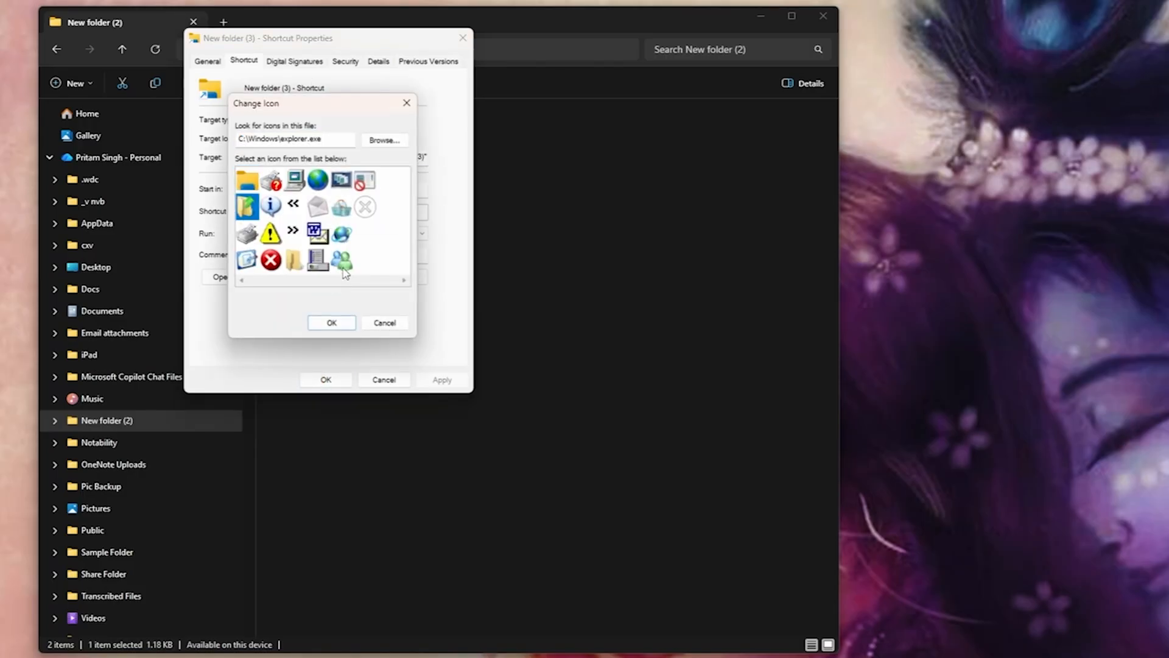
{"action": "left_click", "coordinate": [332, 323]}
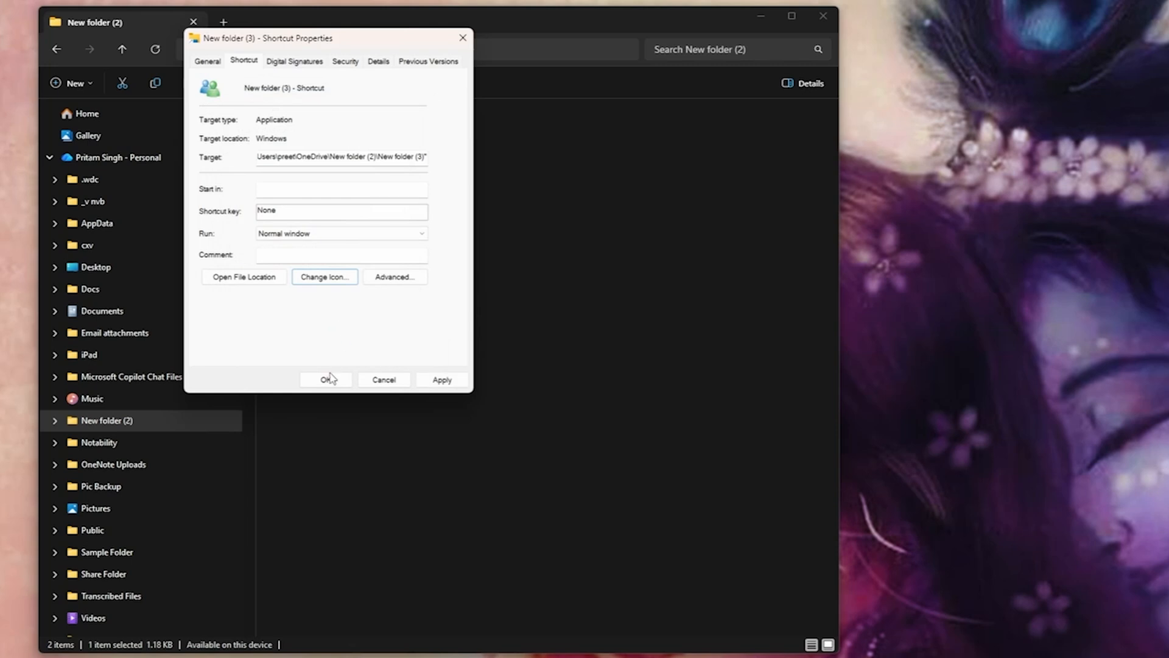
{"action": "left_click", "coordinate": [325, 380]}
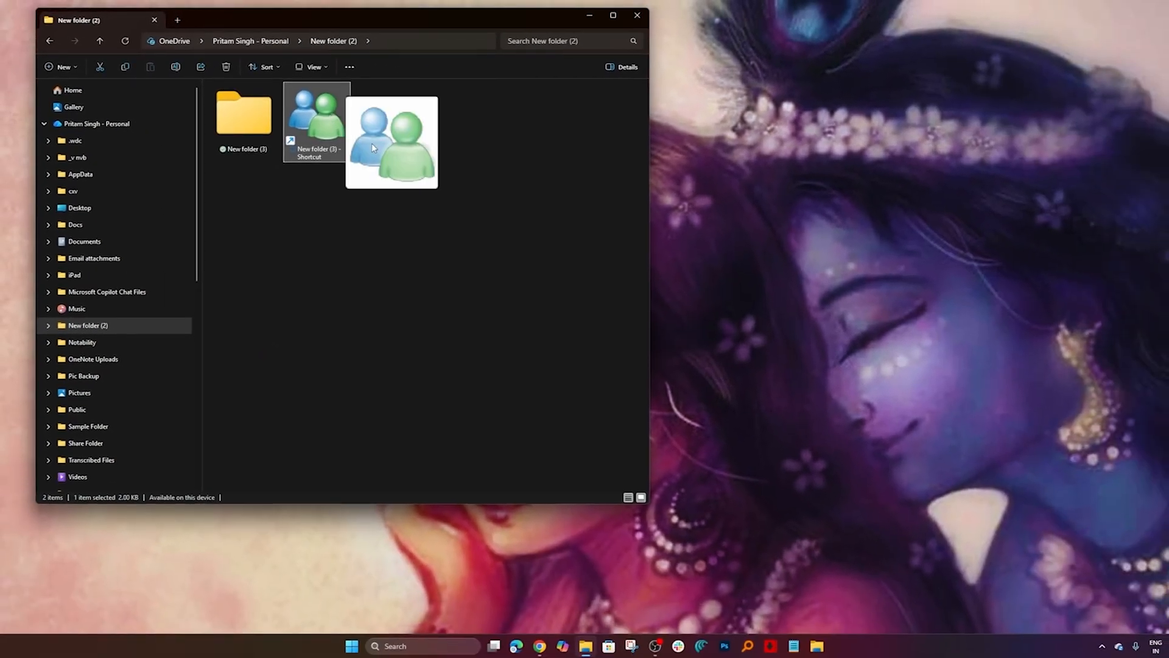